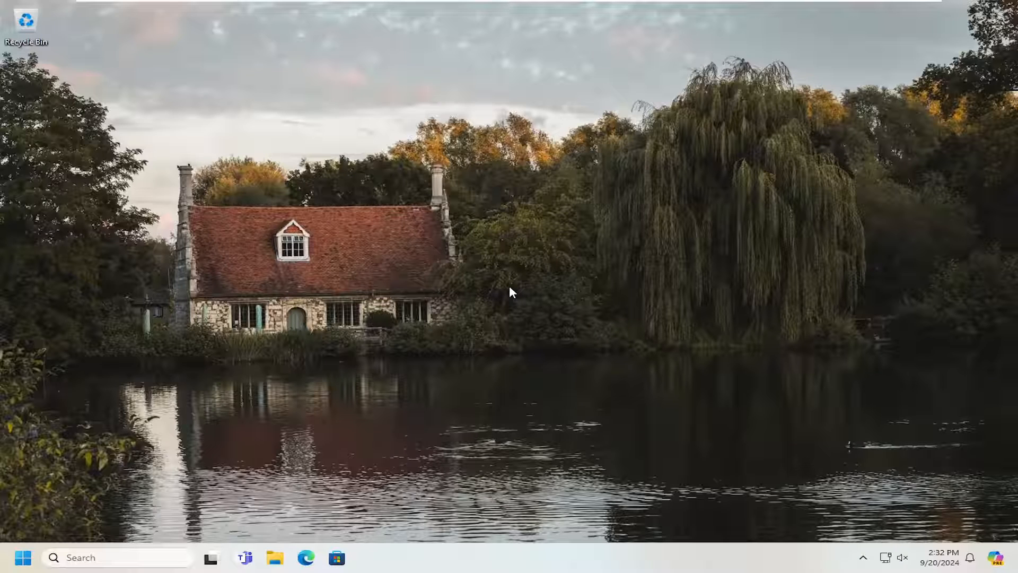
mouse_move(39, 542)
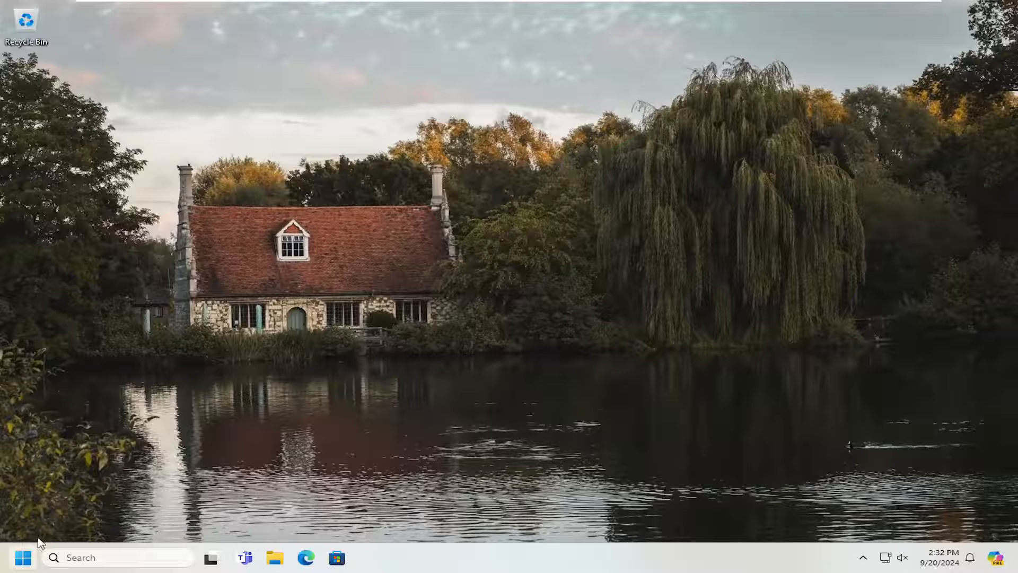
Search for 'disk cleanup' and launch Disk Cleanup for drive C:.
text(disk cleanup)
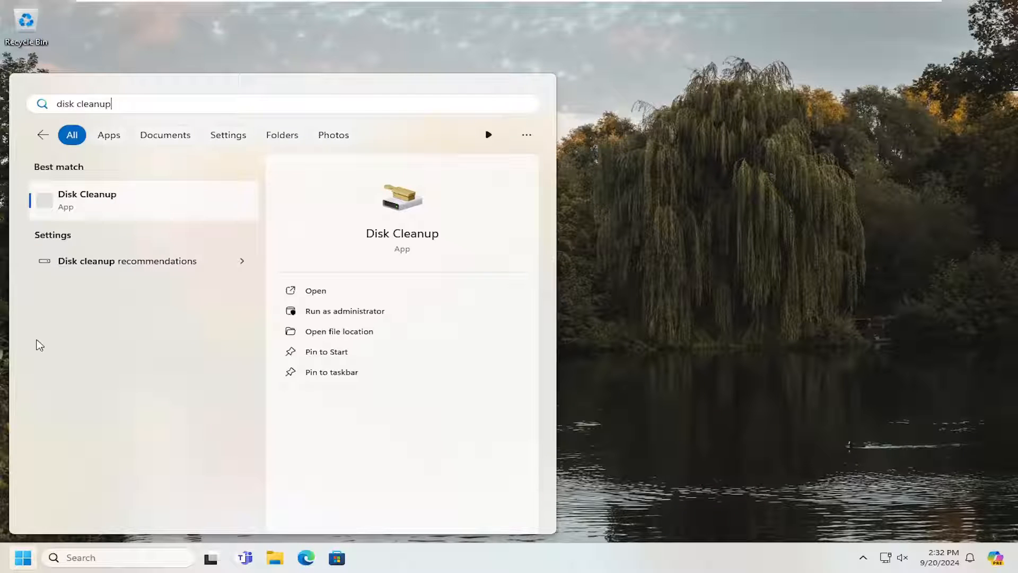
click(316, 290)
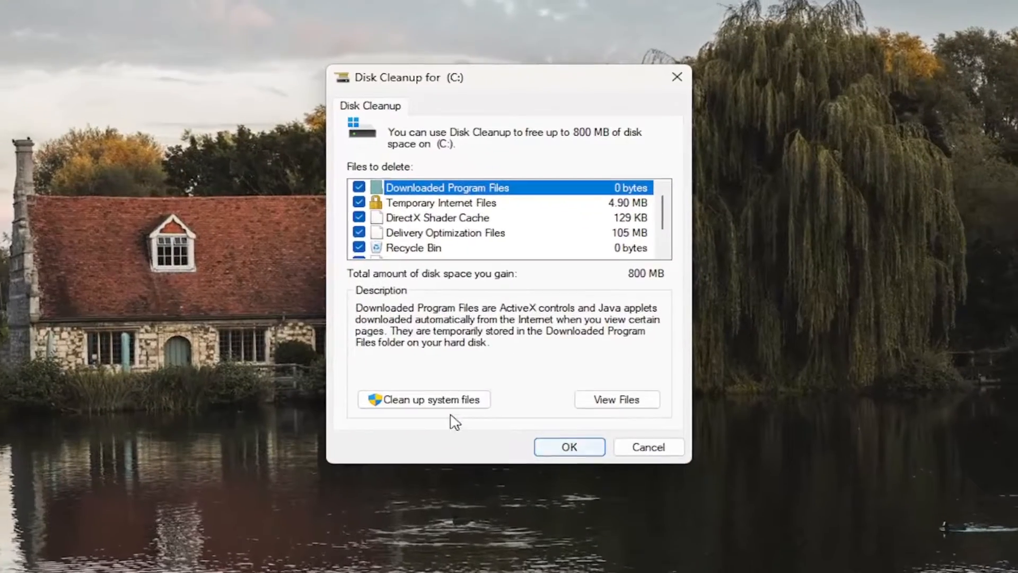
Include system files and permanently delete the 1.53 GB of checked files.
click(422, 399)
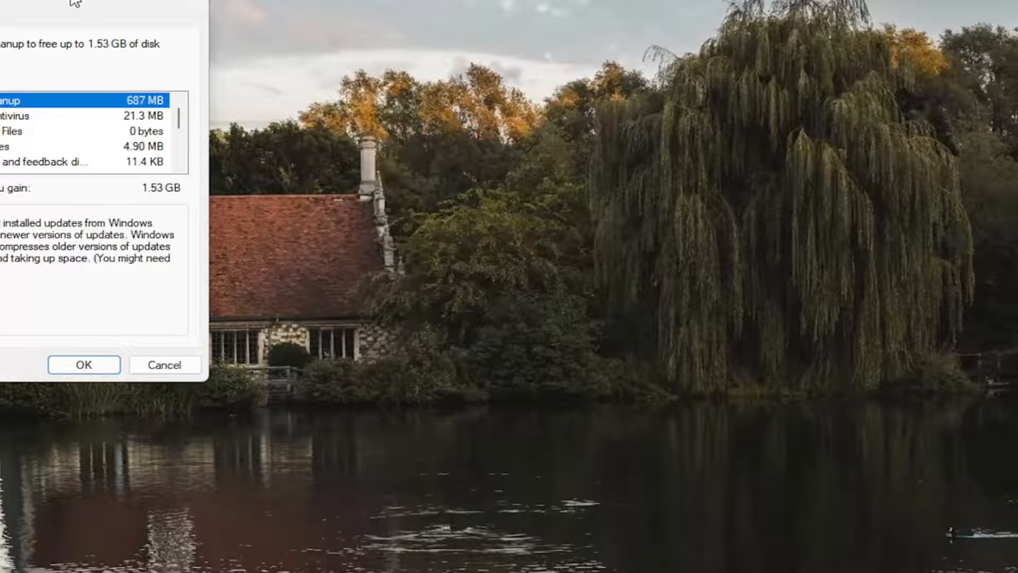
click(83, 365)
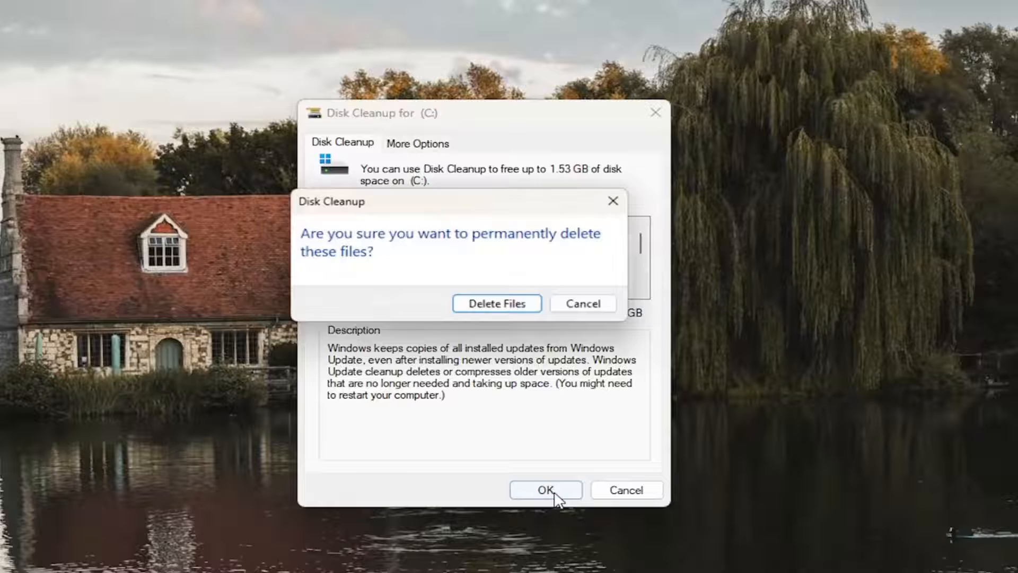
click(495, 304)
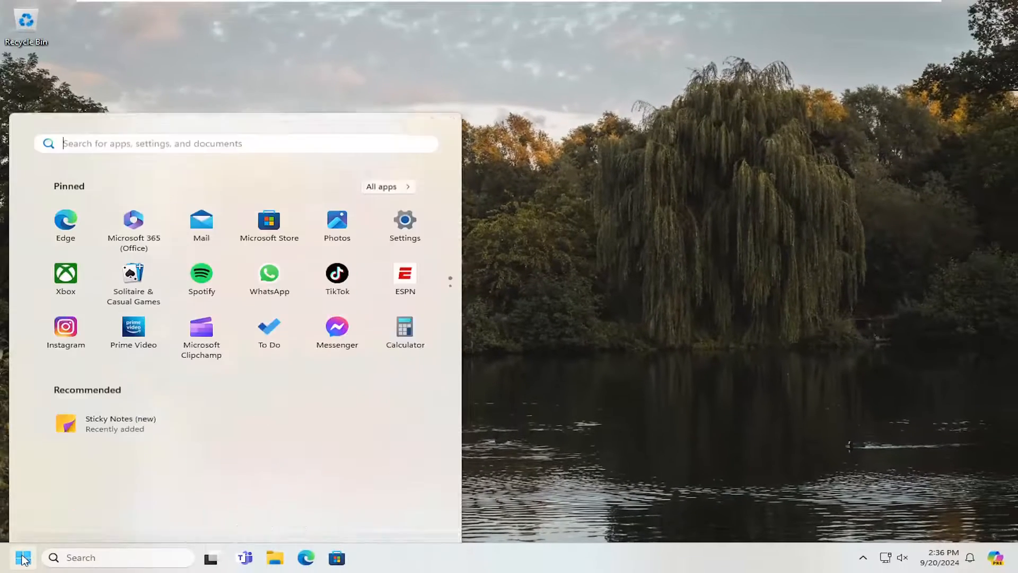
Search for 'cmd' and run Command Prompt as administrator, approving User Account Control.
text(cmd)
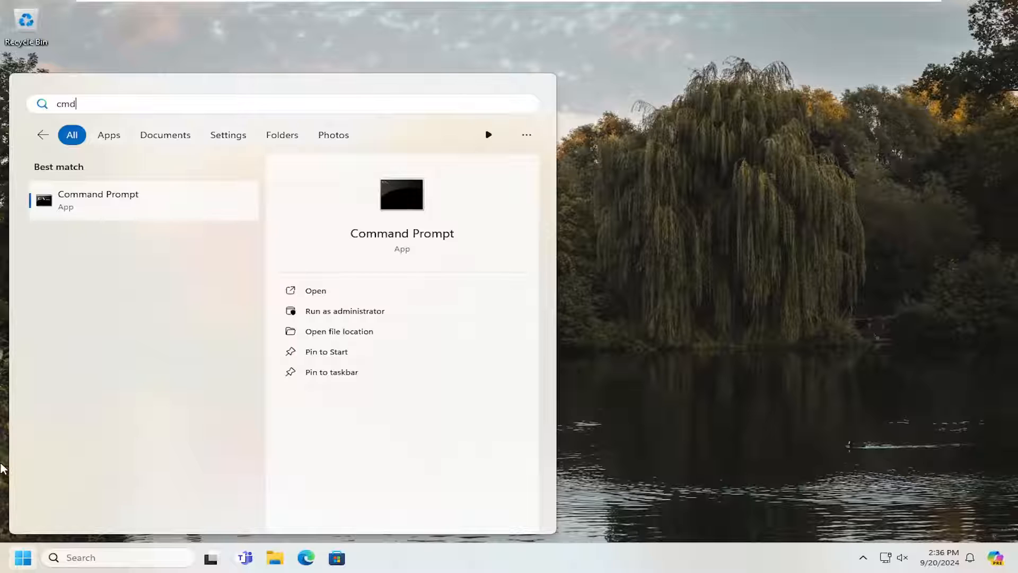
right_click(98, 198)
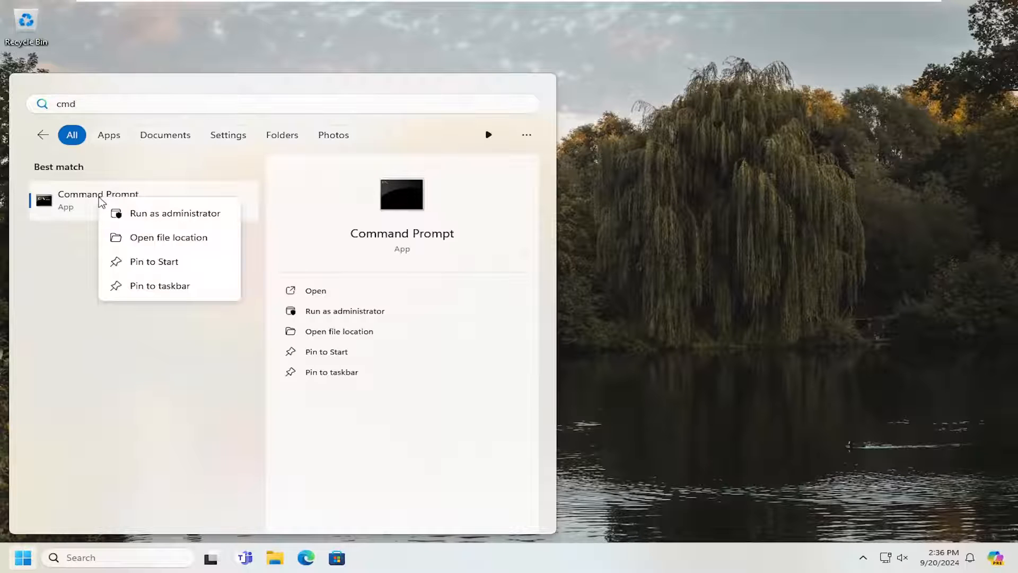
mouse_move(196, 217)
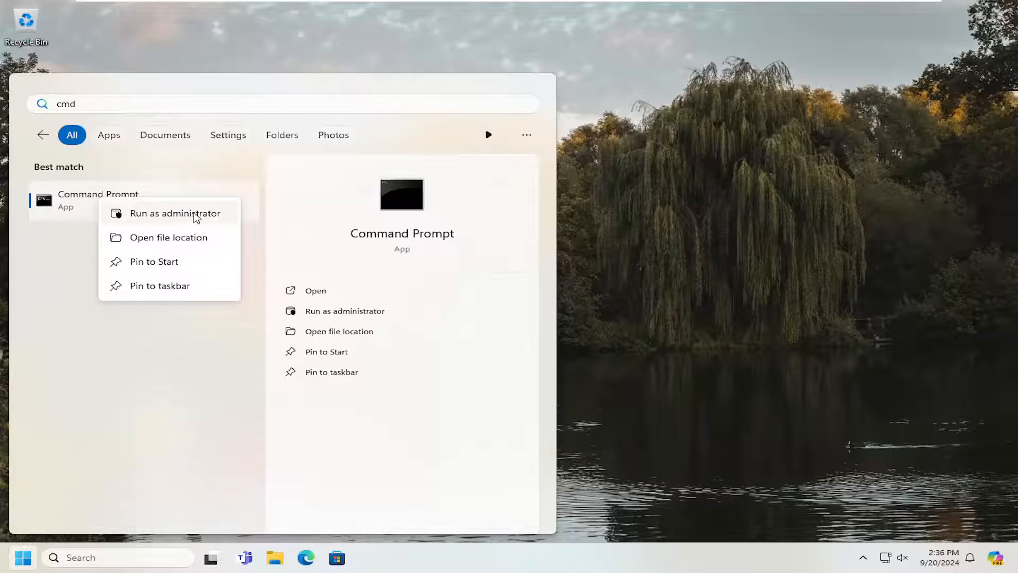
click(175, 213)
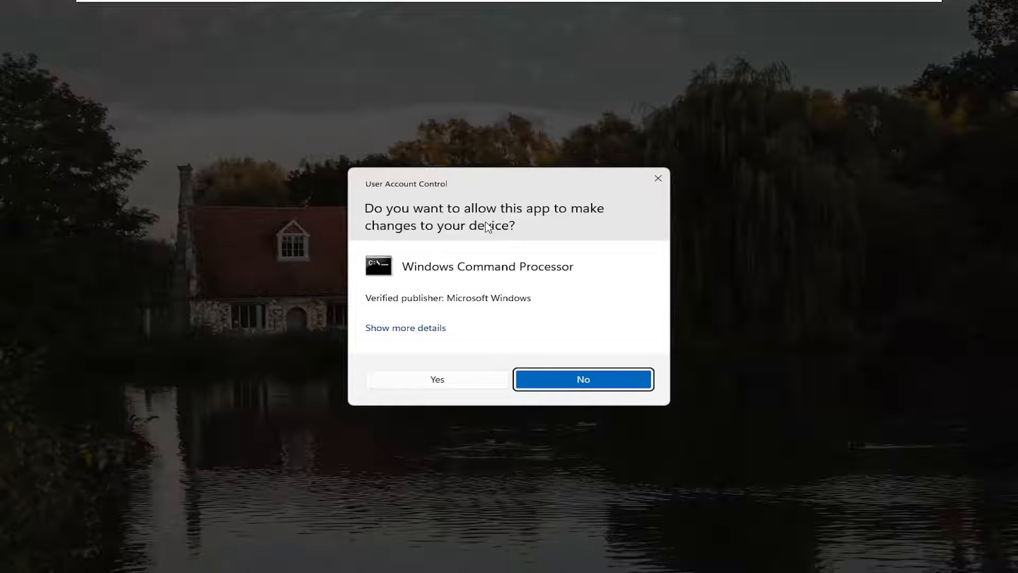
click(437, 379)
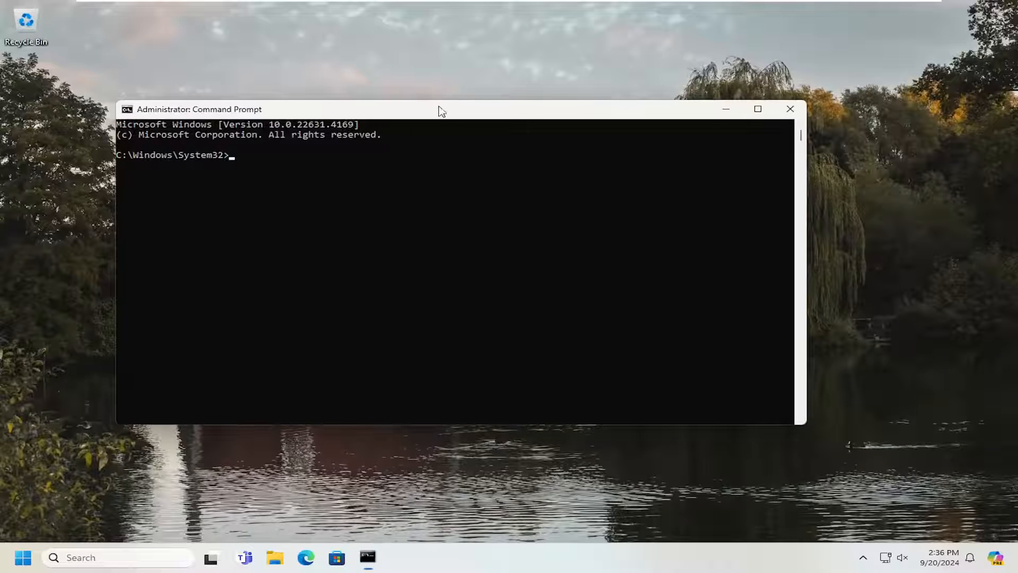
Run sfc /scannow in the elevated console to start the system file scan.
text(sfc /s)
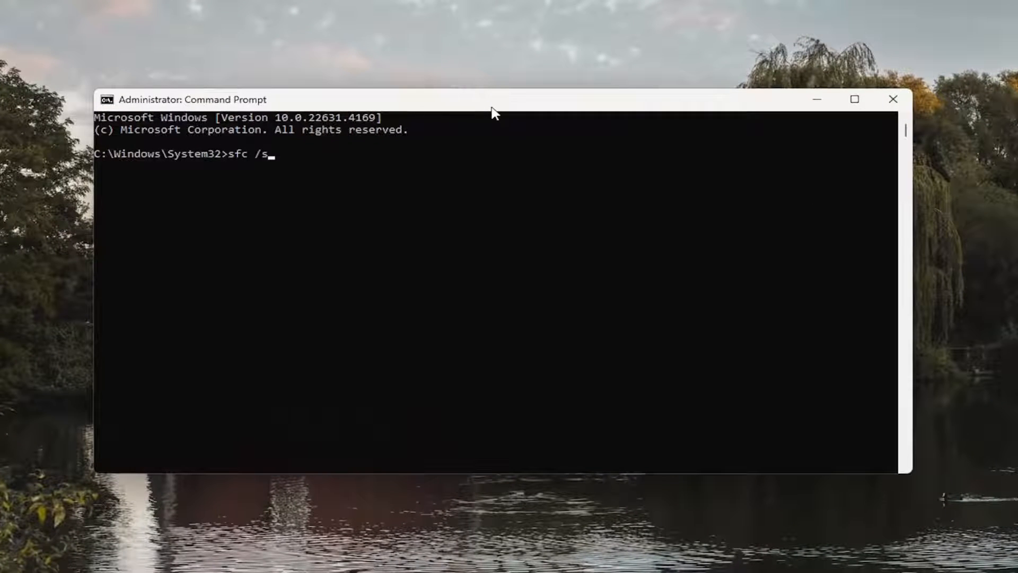
text(cannow)
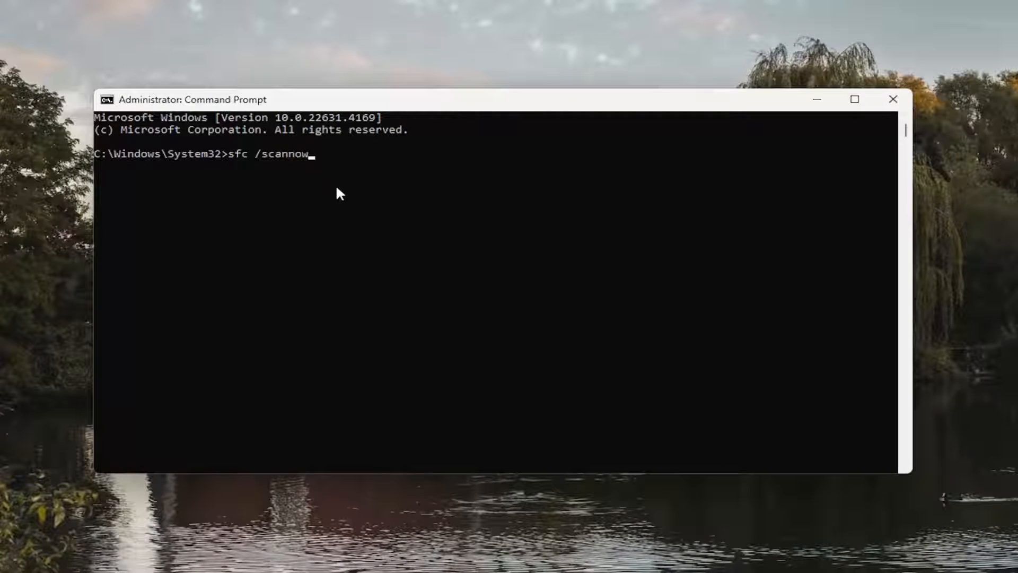
mouse_move(254, 180)
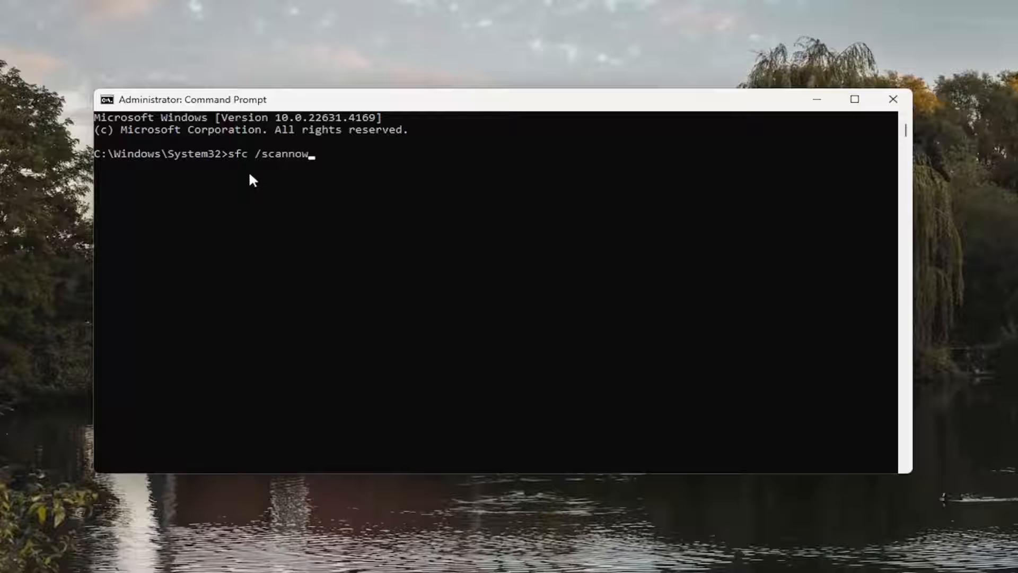
key(enter)
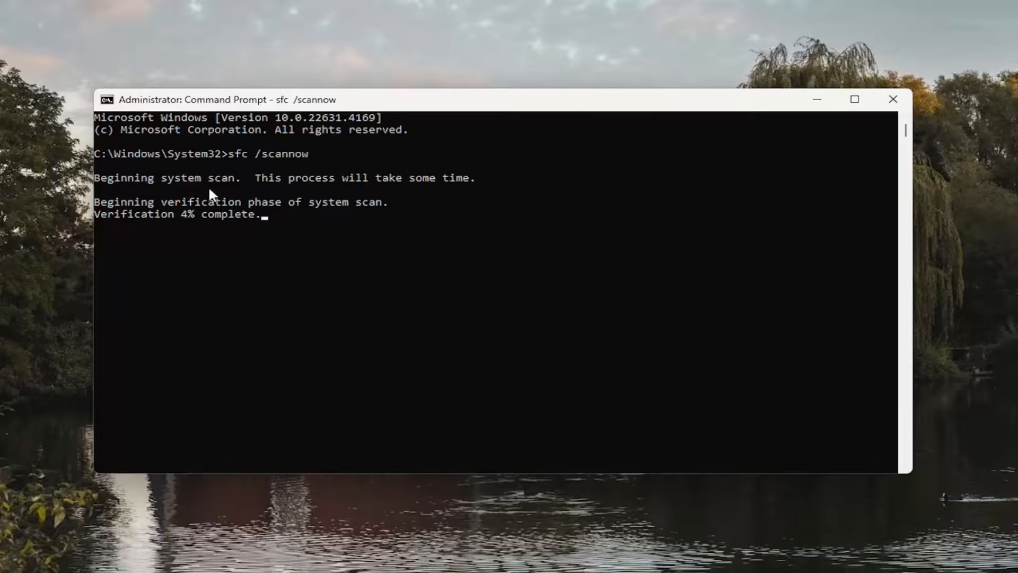
mouse_move(325, 269)
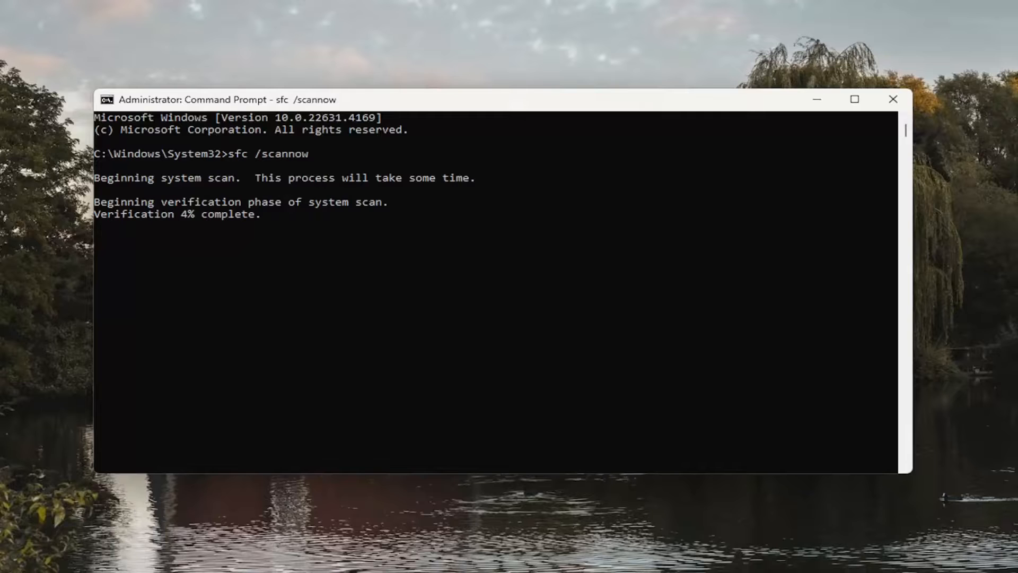
mouse_move(887, 330)
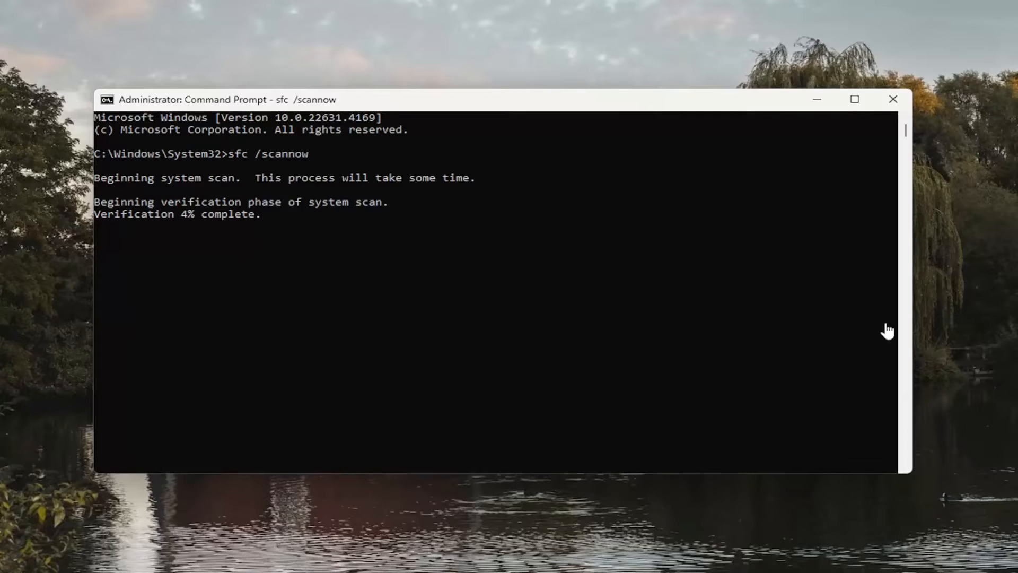